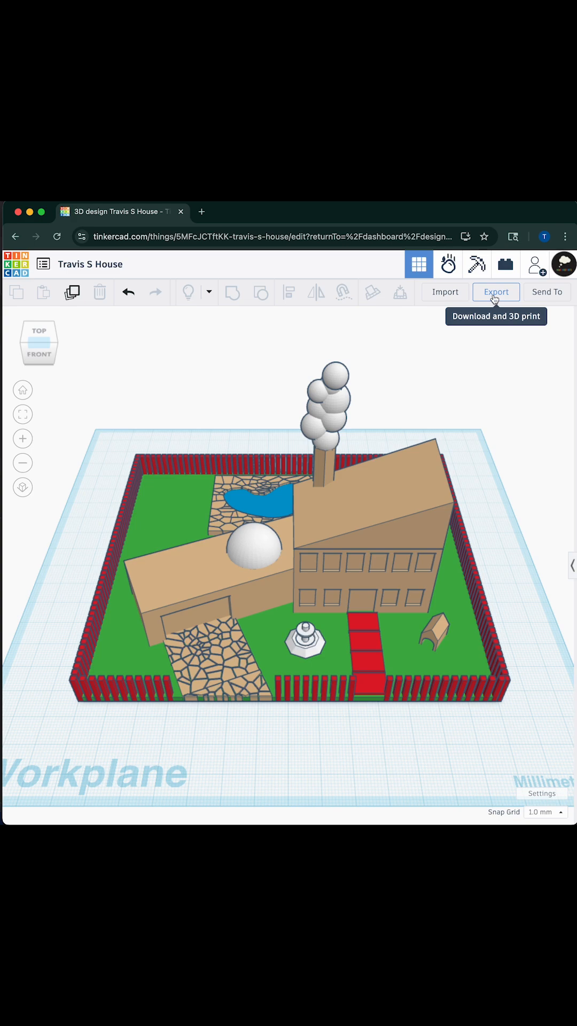
Export the Travis S House design to reach the 3D-print download formats
left_click(496, 292)
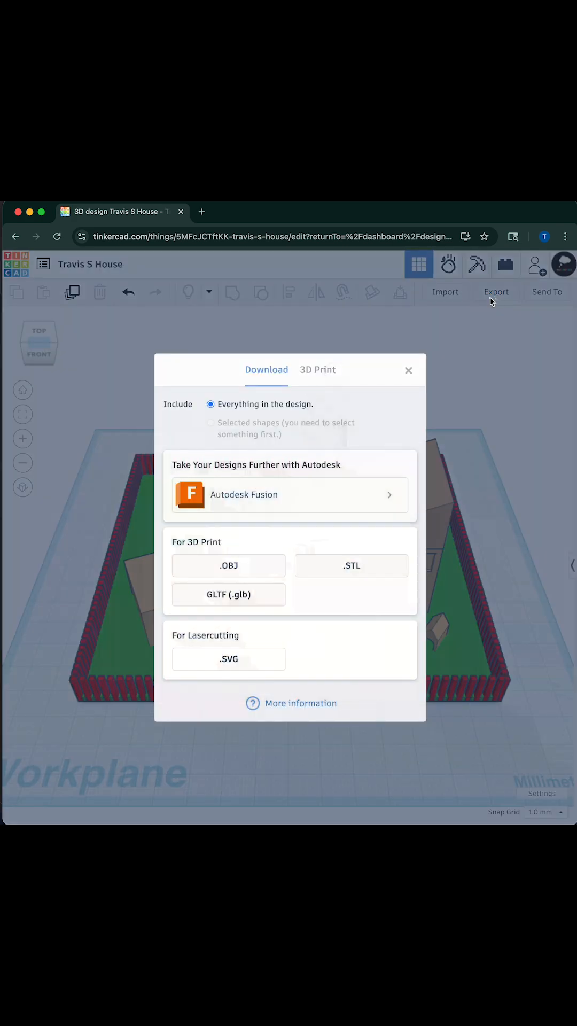
mouse_move(228, 565)
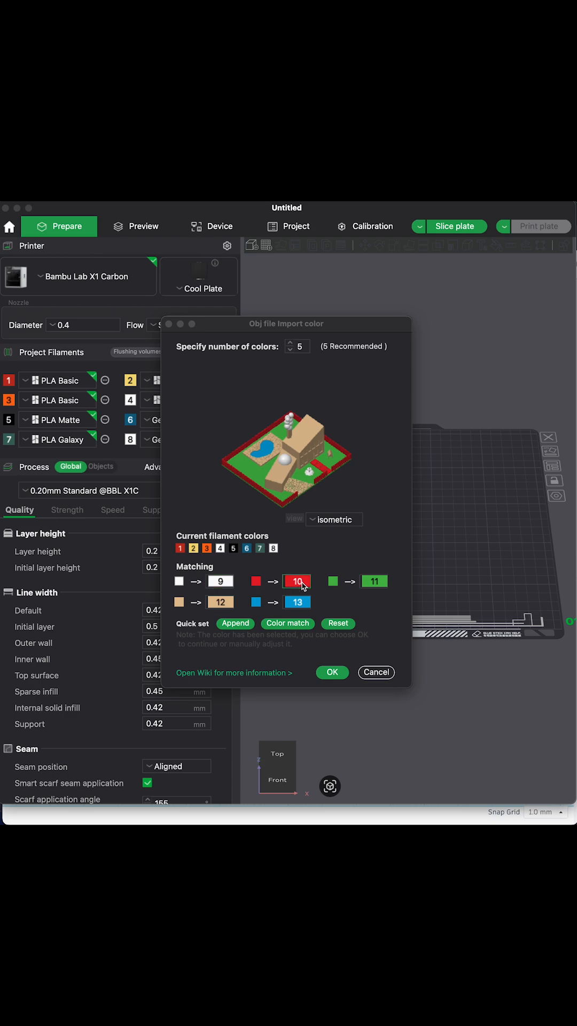
Rematch the red colour to another filament and import the house with its 5 colours
left_click(296, 581)
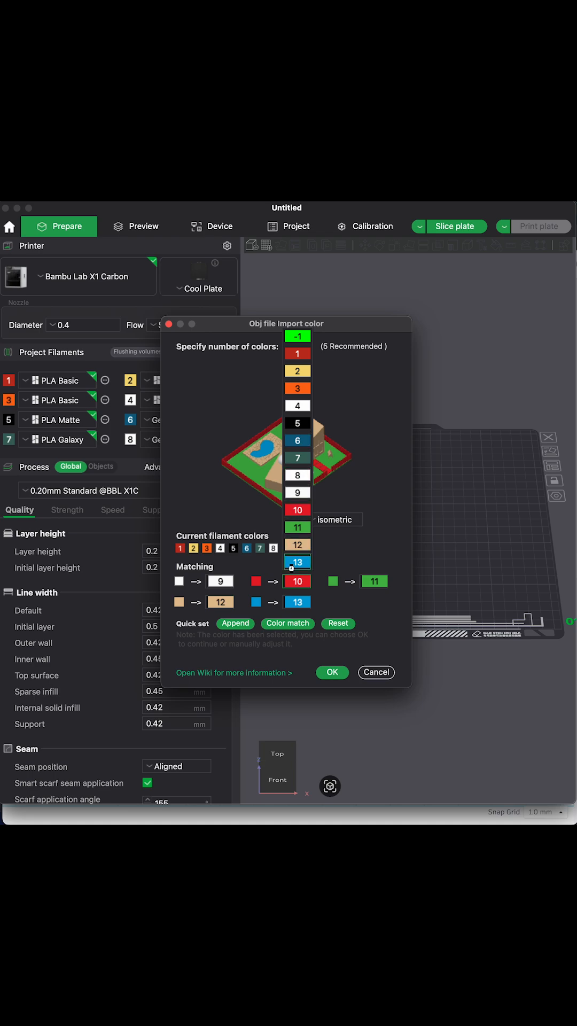
left_click(331, 672)
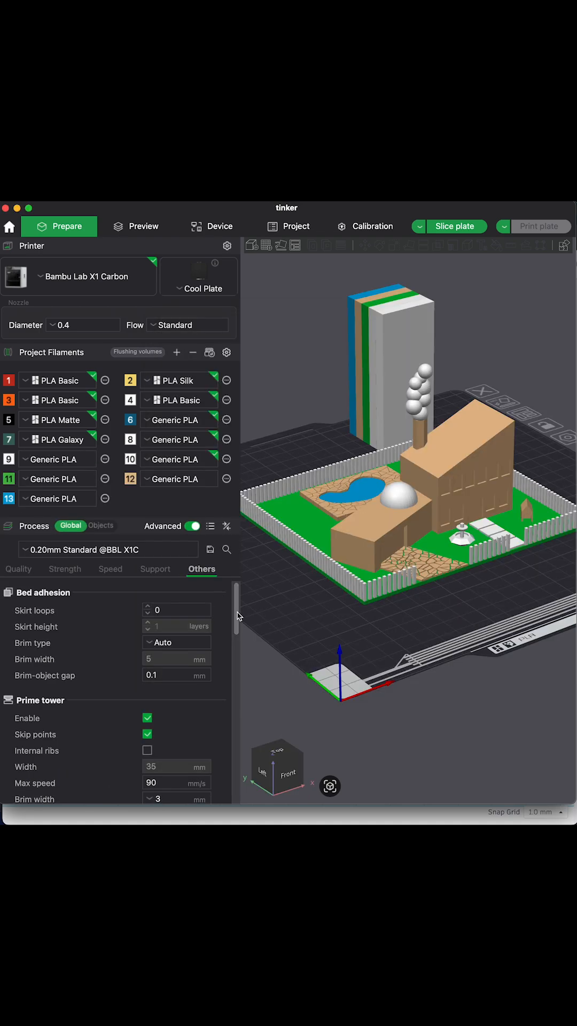
Enable Flush into objects' infill under Others and keep the prime tower enabled
scroll("down", 3)
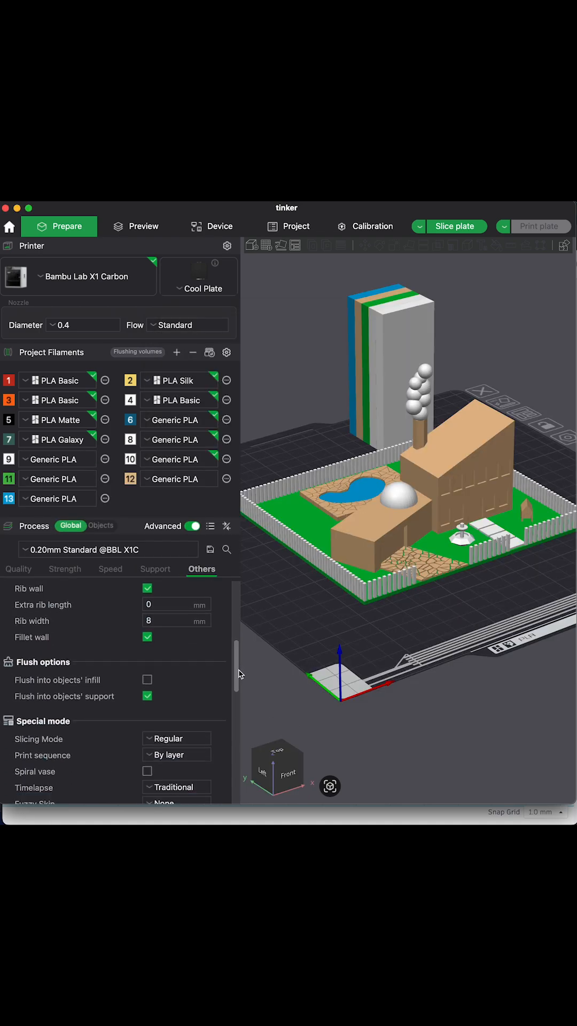
scroll("down", 3)
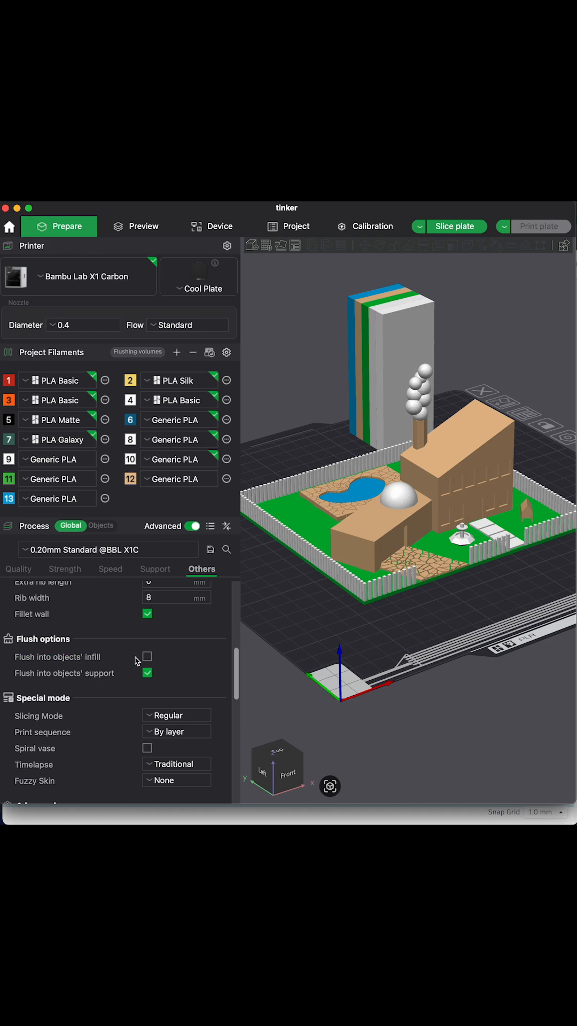
left_click(148, 657)
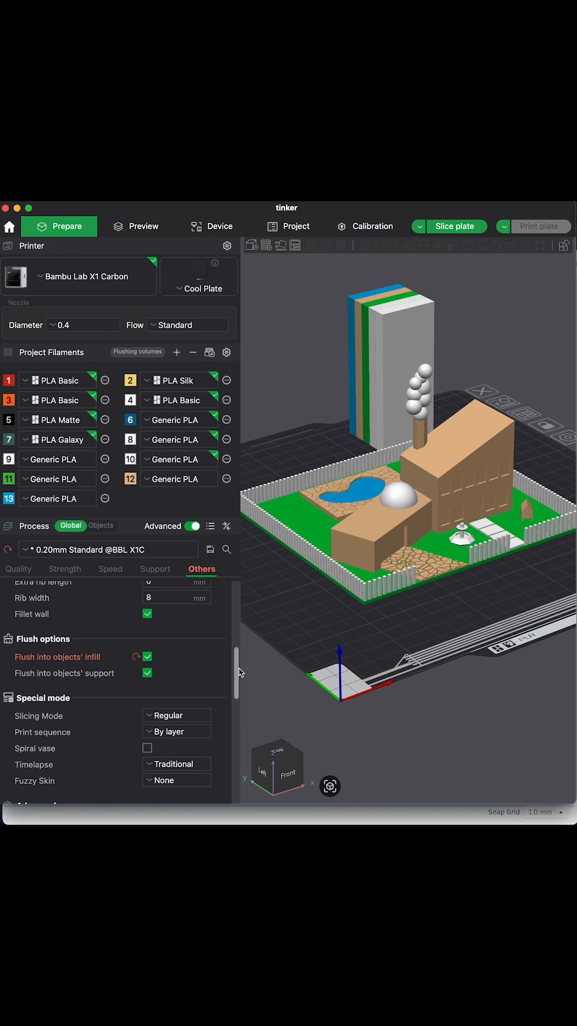
scroll("up", 3)
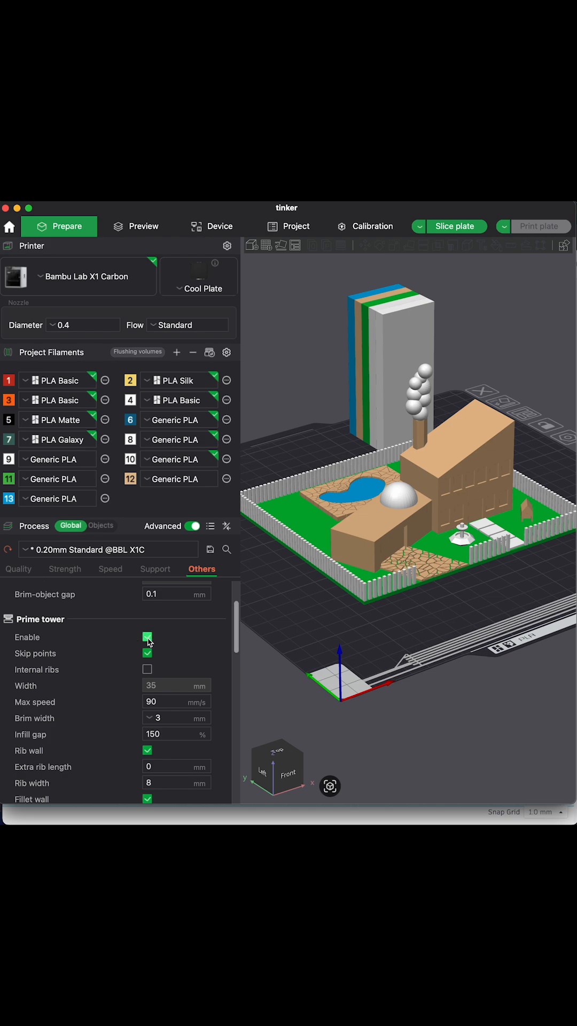
left_click(147, 636)
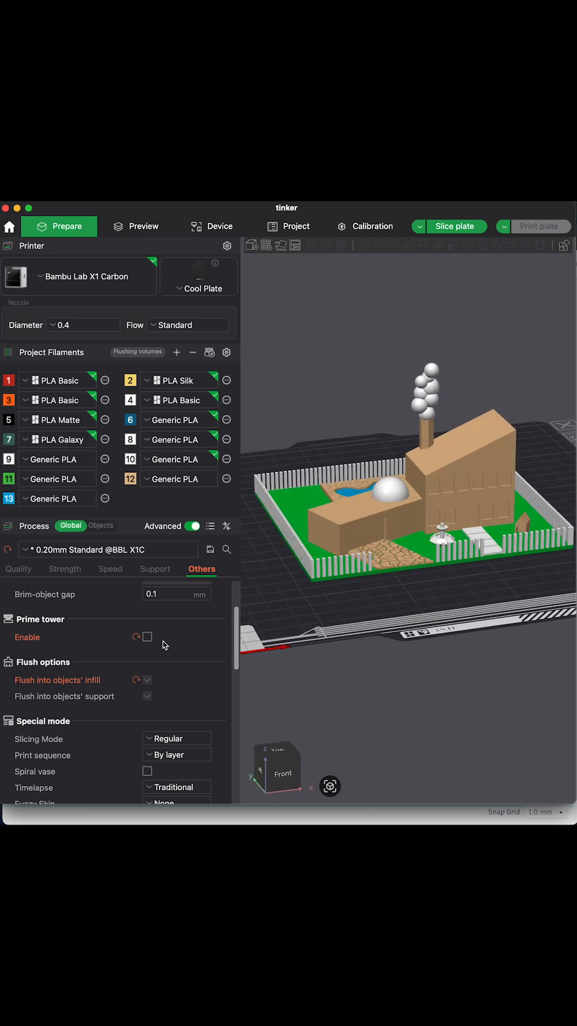
left_click(146, 637)
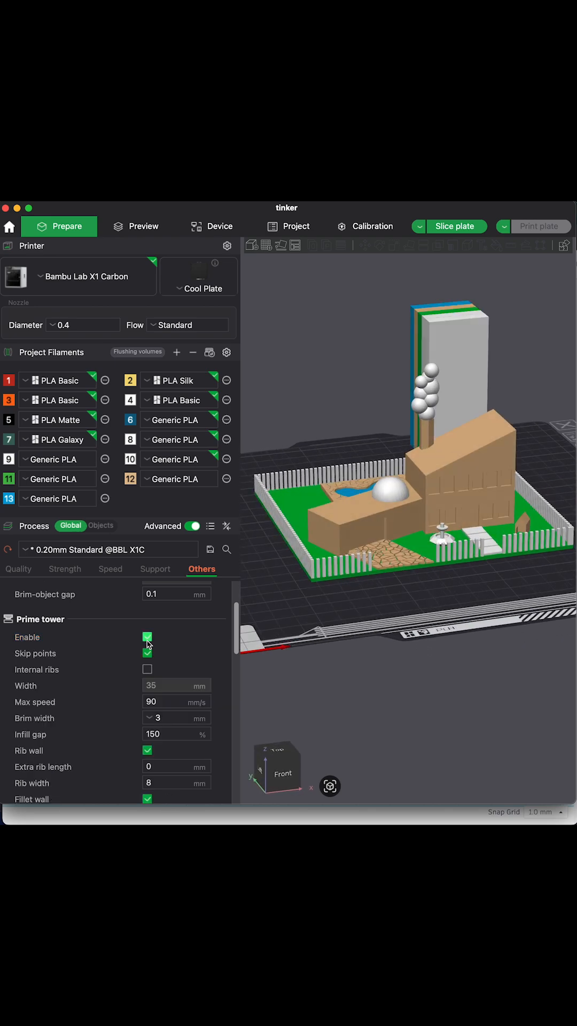
left_click(147, 653)
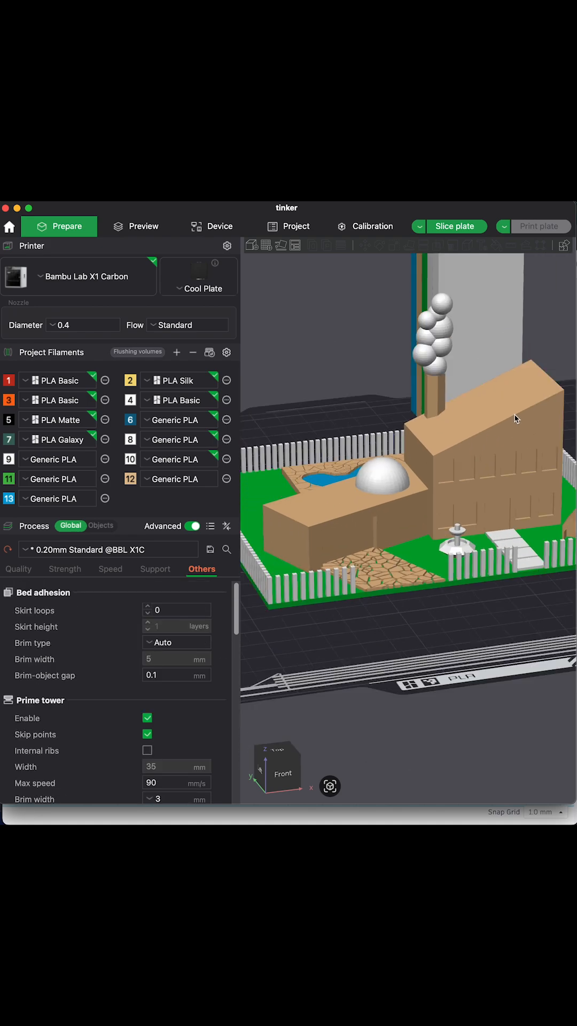
Slice the house plate, giving 8h59m and 148.43 g
left_click(456, 226)
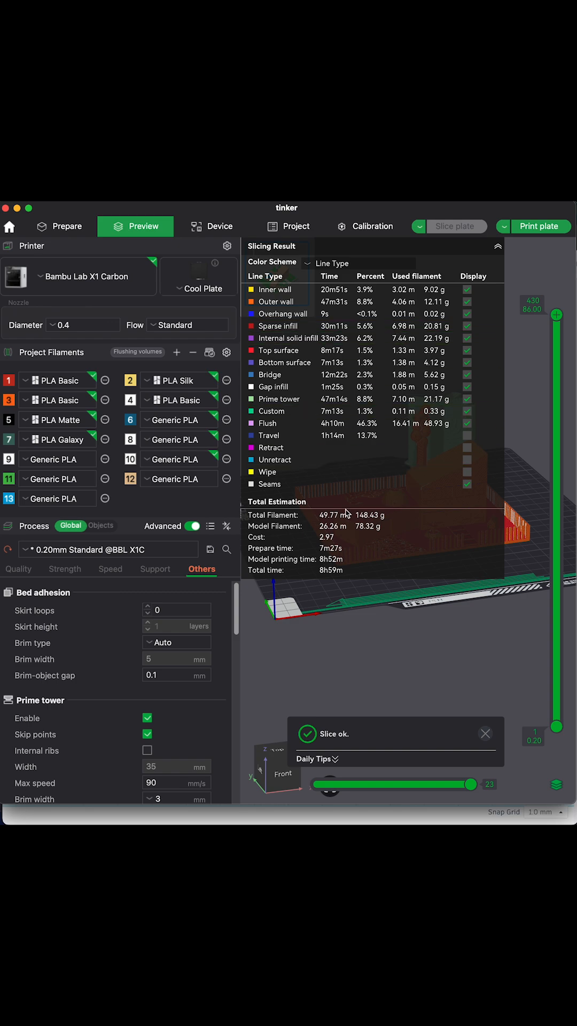
mouse_move(526, 226)
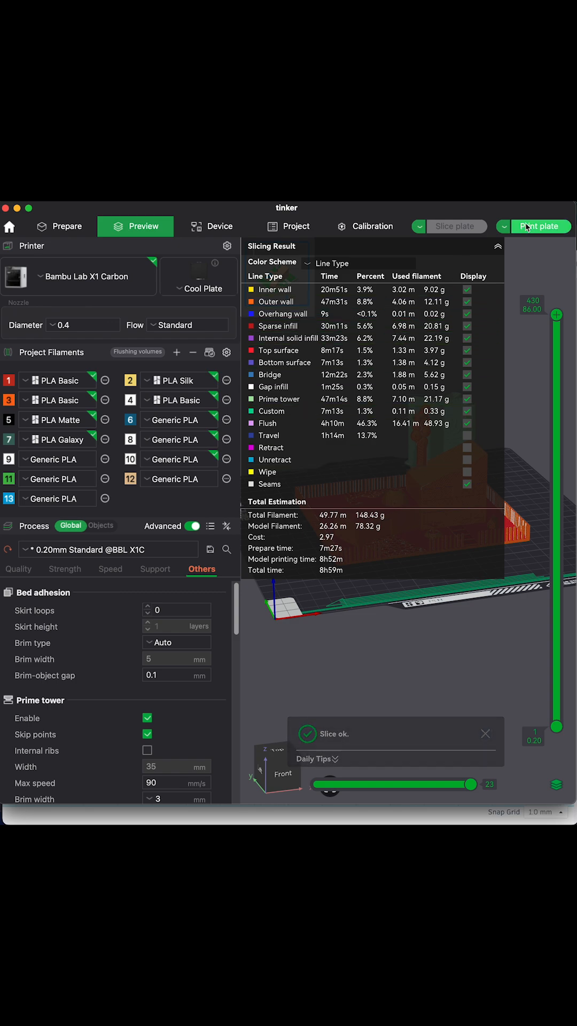
Send the print job with both white filaments on spool B1 and green on B4
left_click(538, 225)
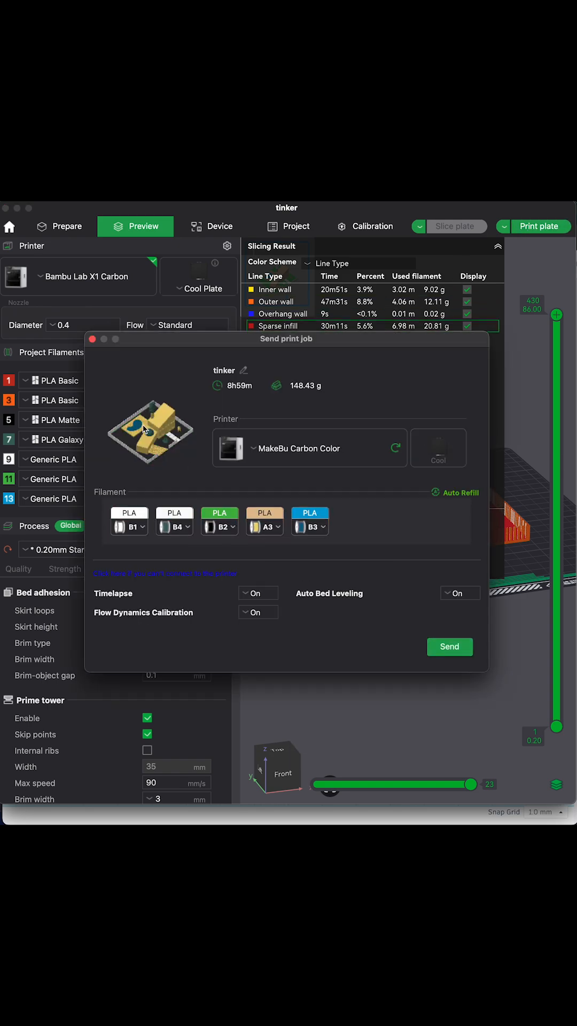
left_click(129, 521)
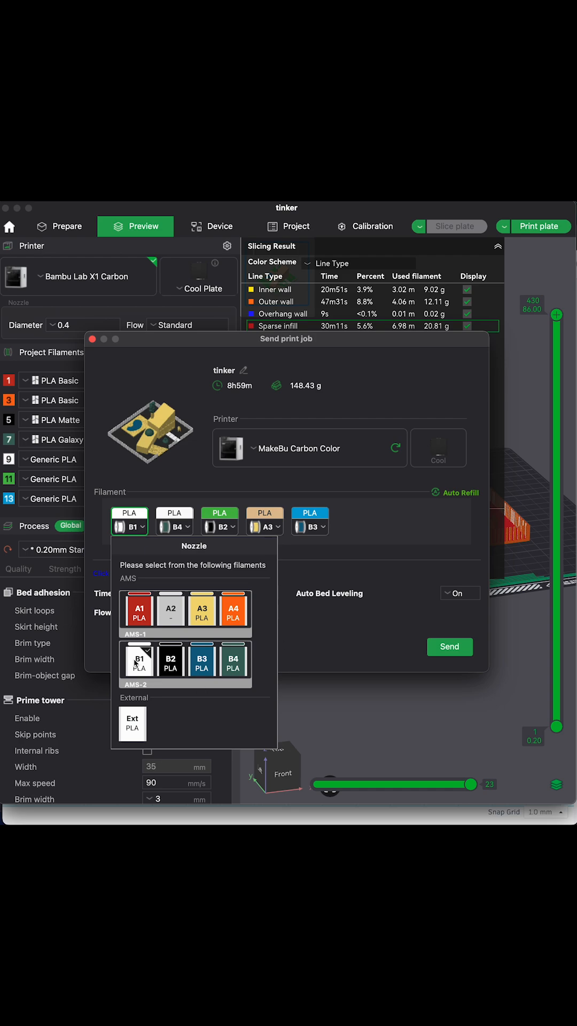
left_click(173, 523)
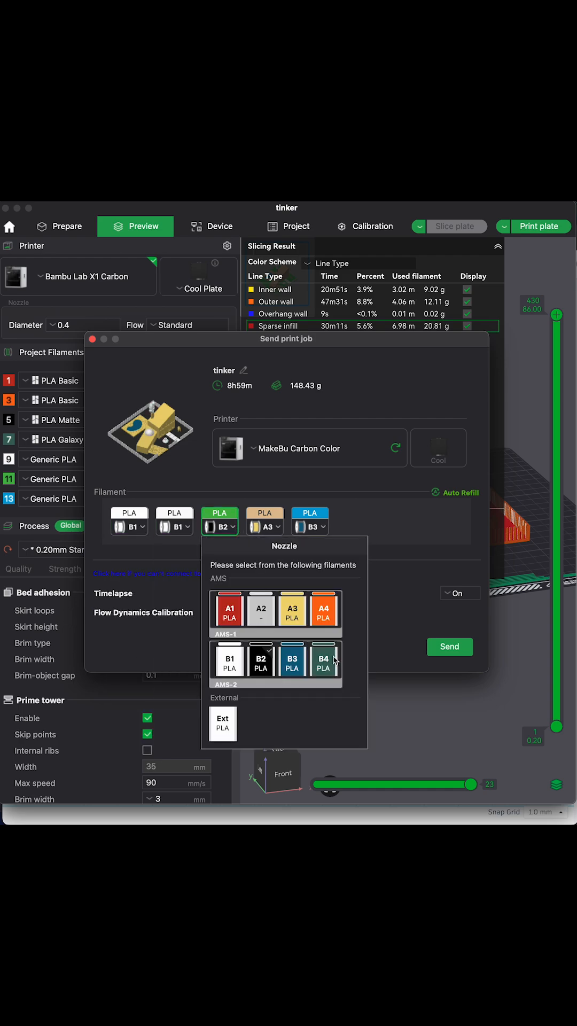
left_click(322, 662)
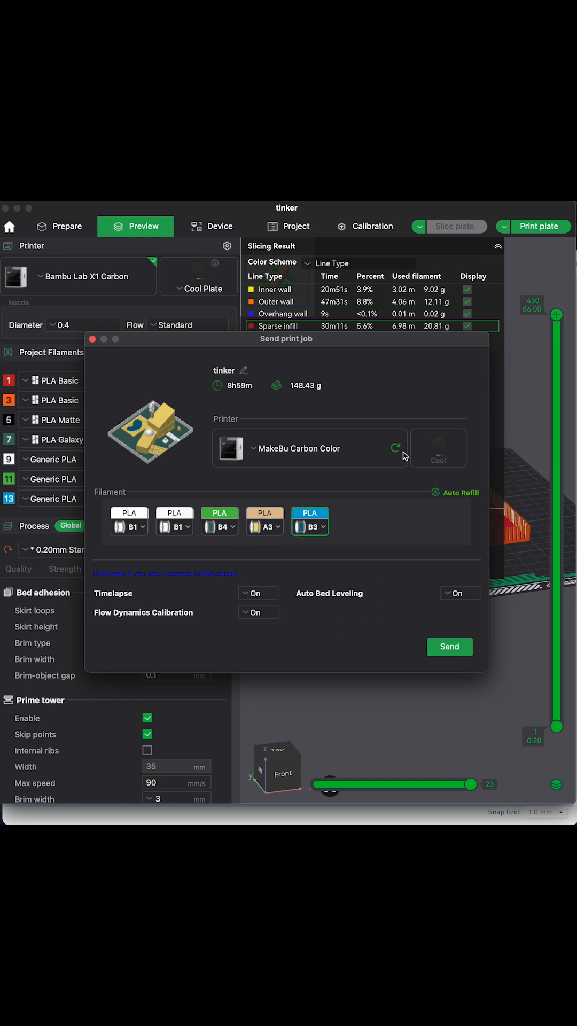
left_click(450, 647)
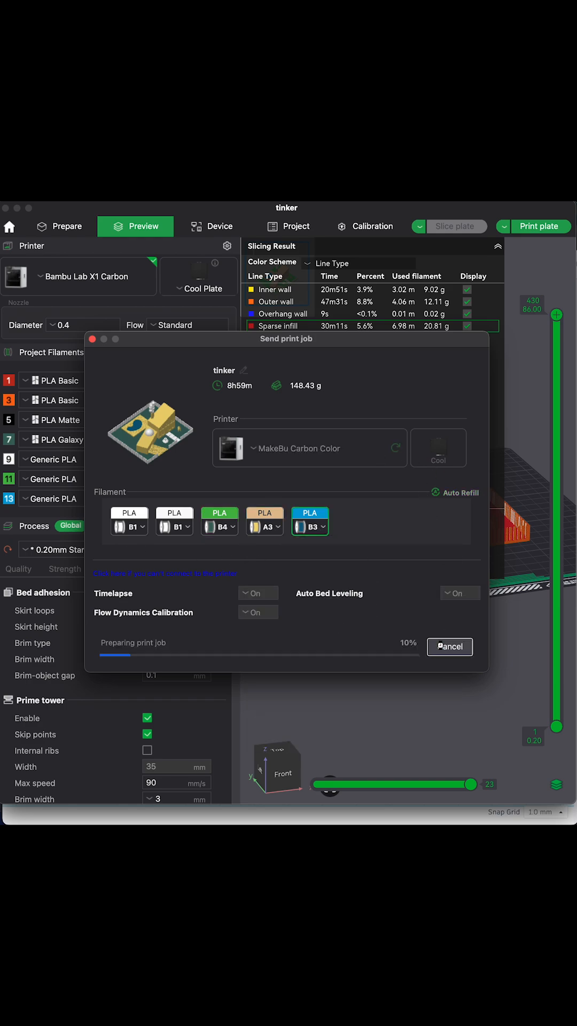